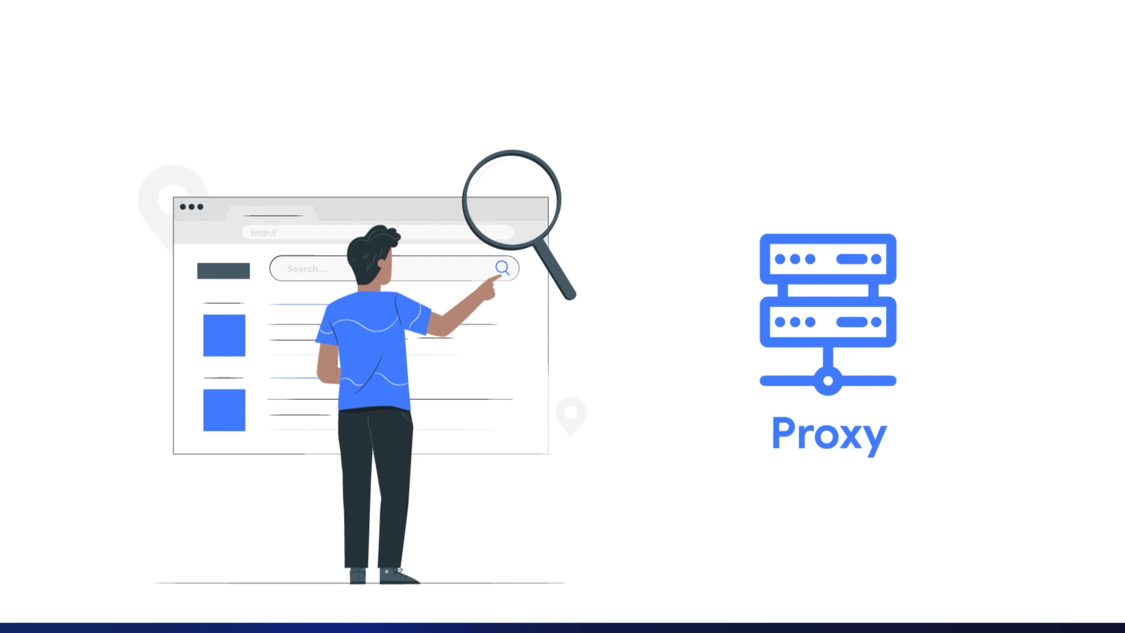
Switch to the Chrome window showing the hidemyacc.com antidetect browser homepage
left_click(675, 619)
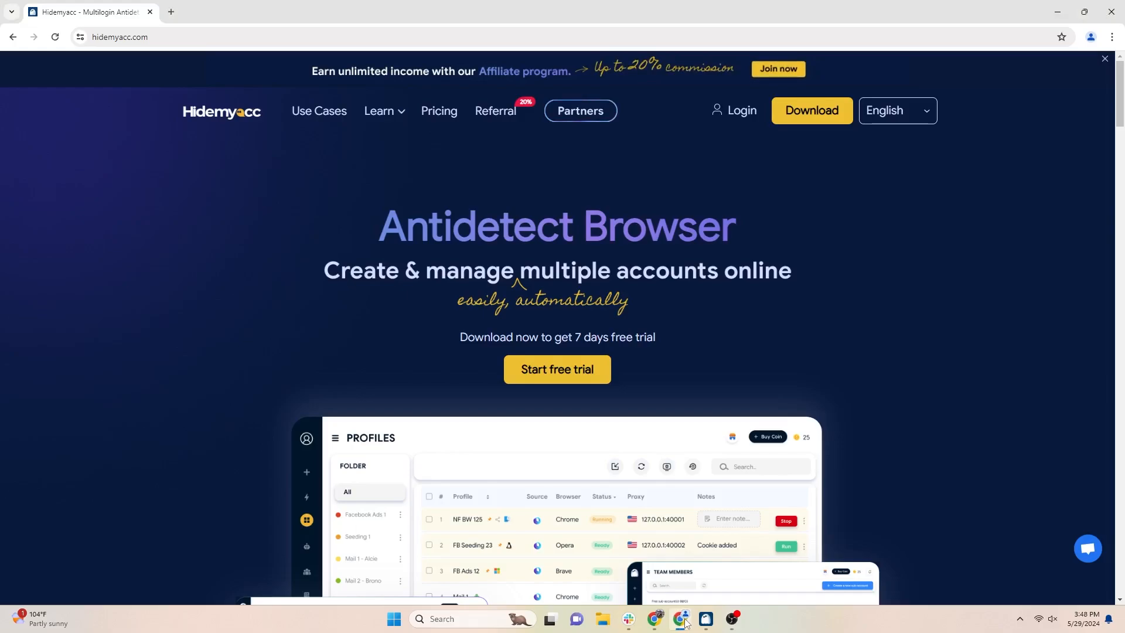
Start a new profile in the Hidemyacc app named 'Hidemyacc Profile'
left_click(705, 619)
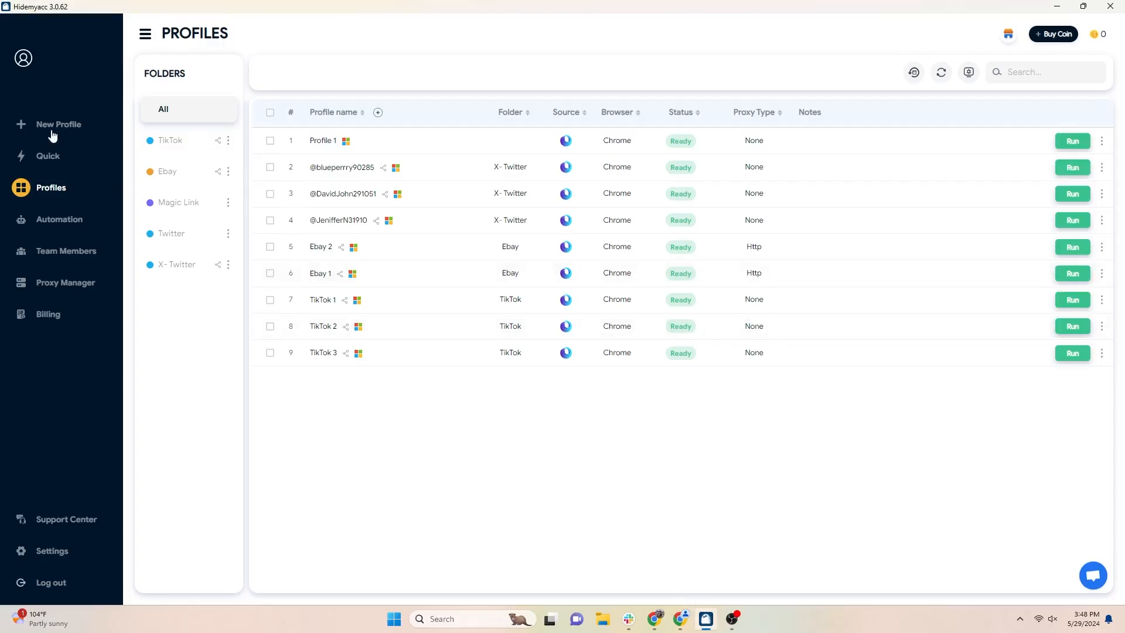
left_click(58, 125)
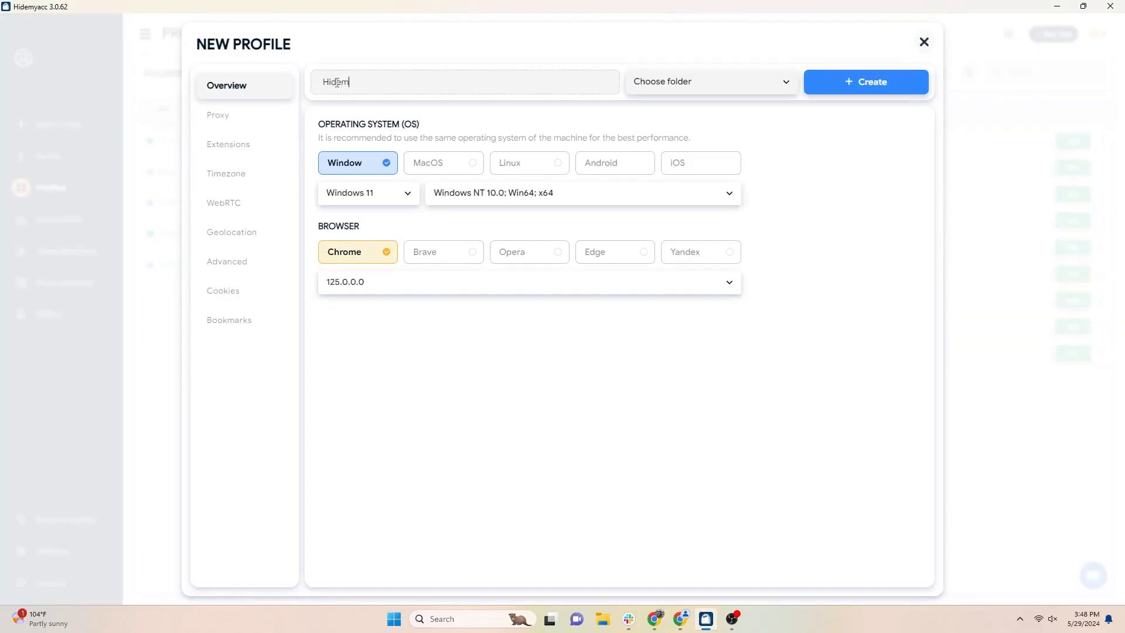
type("Hidemyacc Profile")
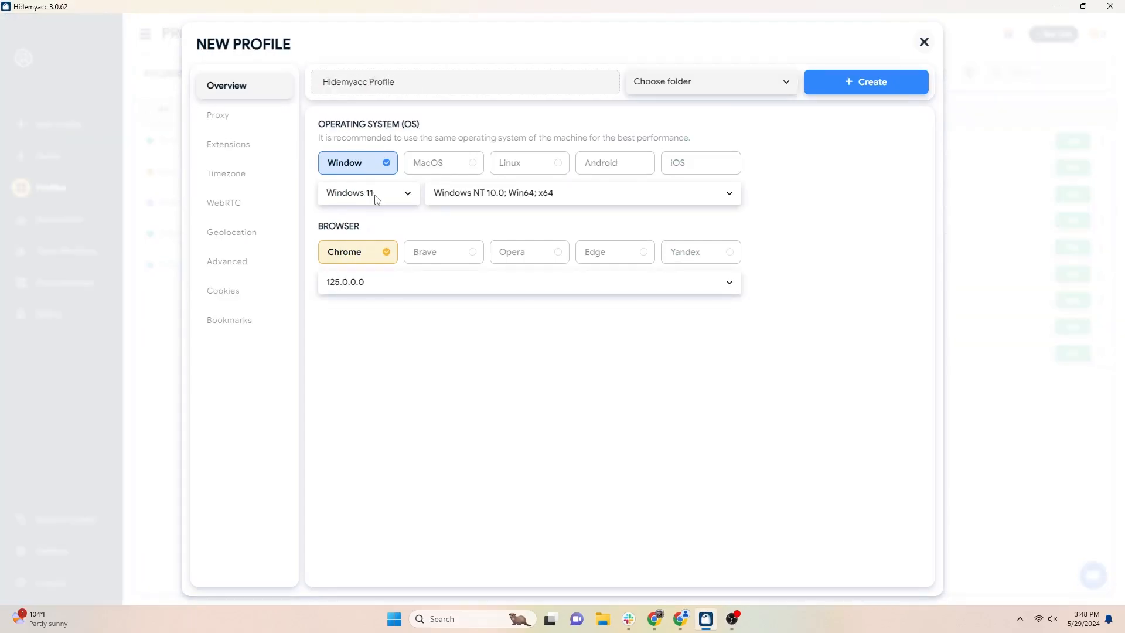
Try OS and browser options, keeping Windows 10 with Yandex, and show Advanced settings
left_click(726, 192)
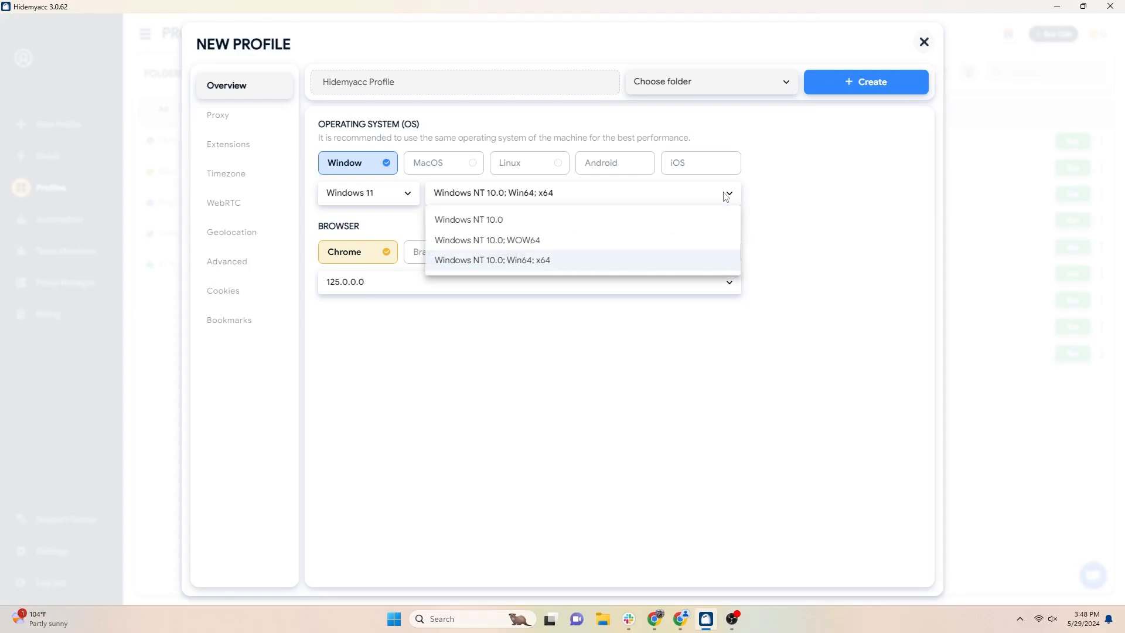
left_click(444, 162)
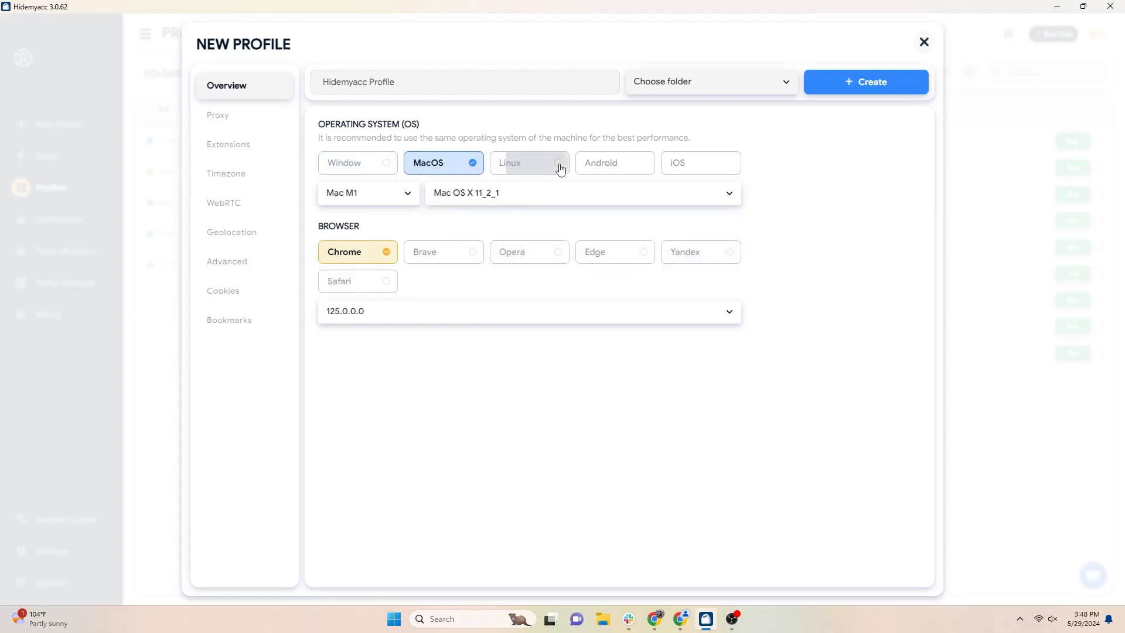
left_click(529, 162)
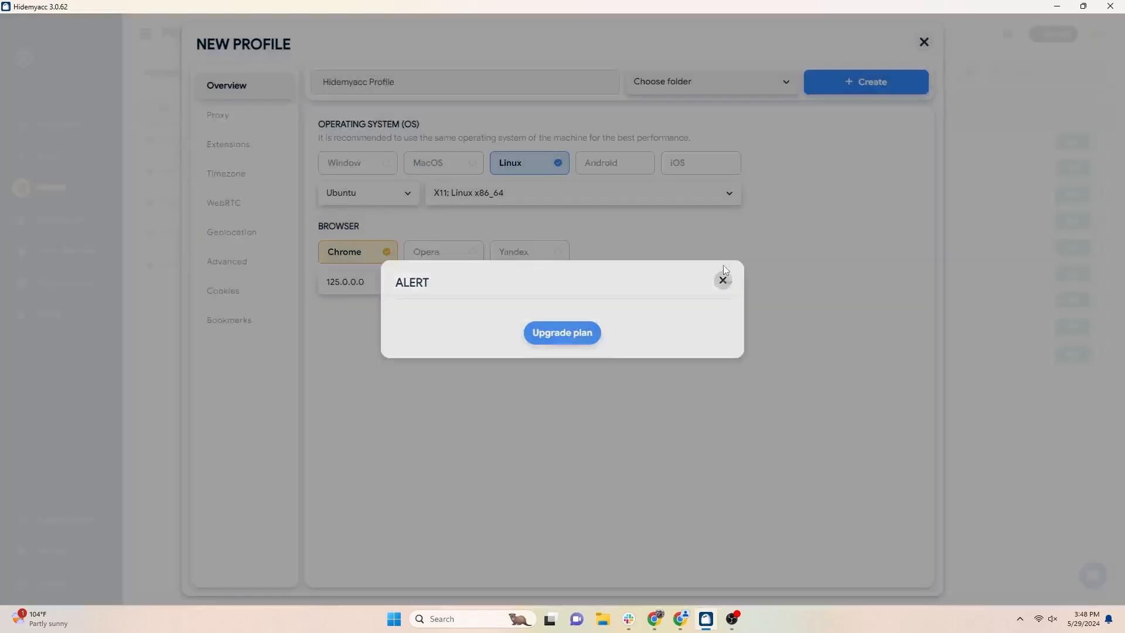
left_click(722, 279)
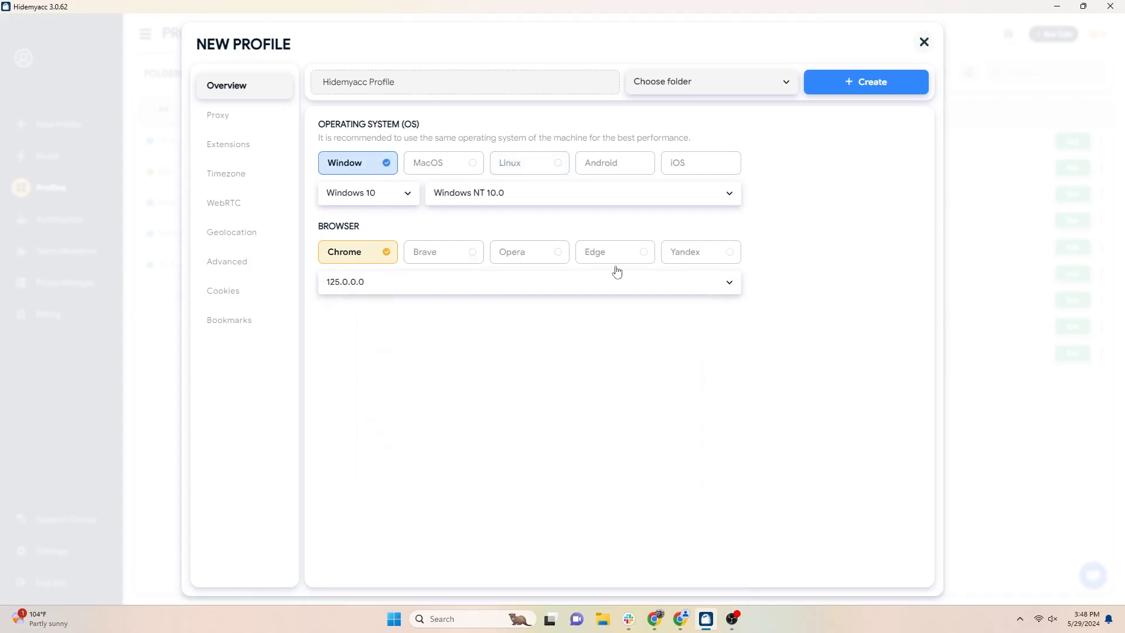
left_click(529, 252)
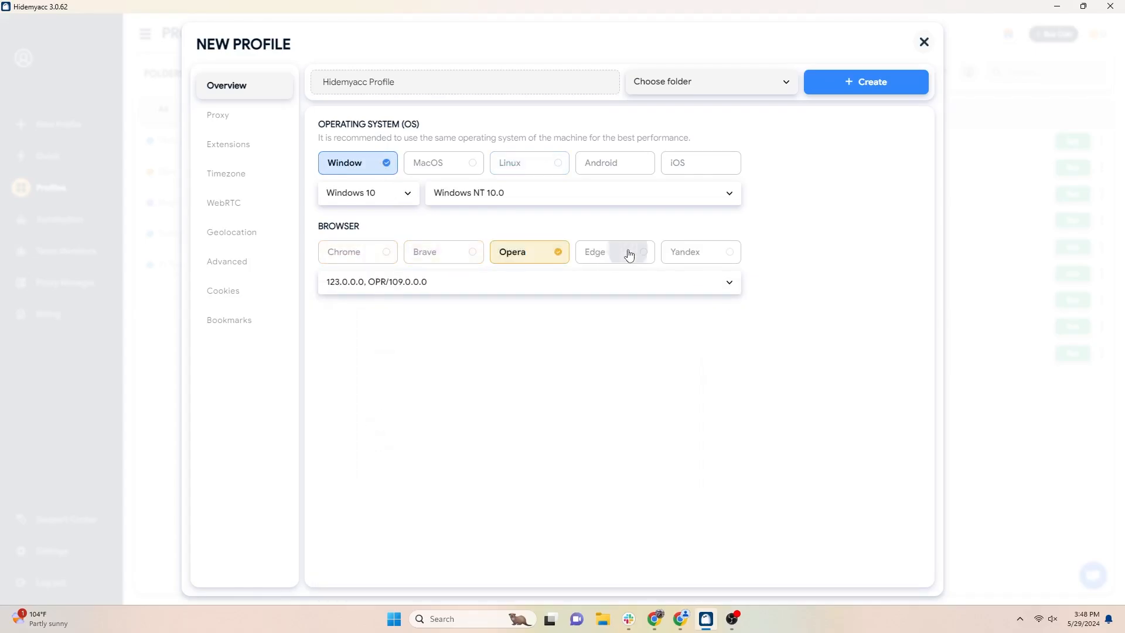
left_click(700, 252)
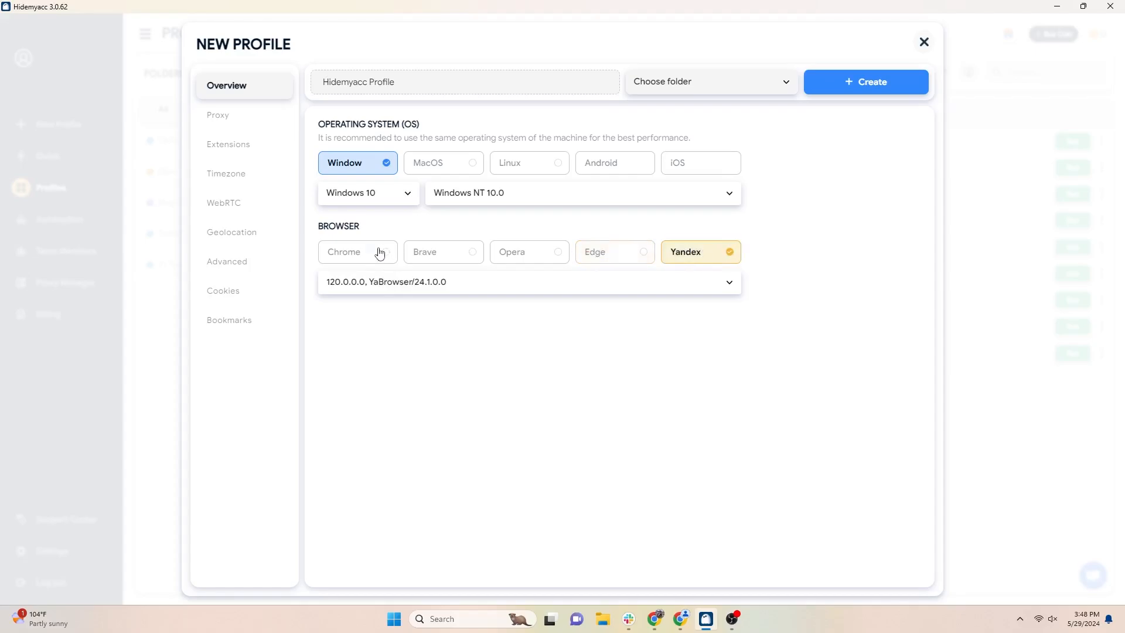
left_click(227, 262)
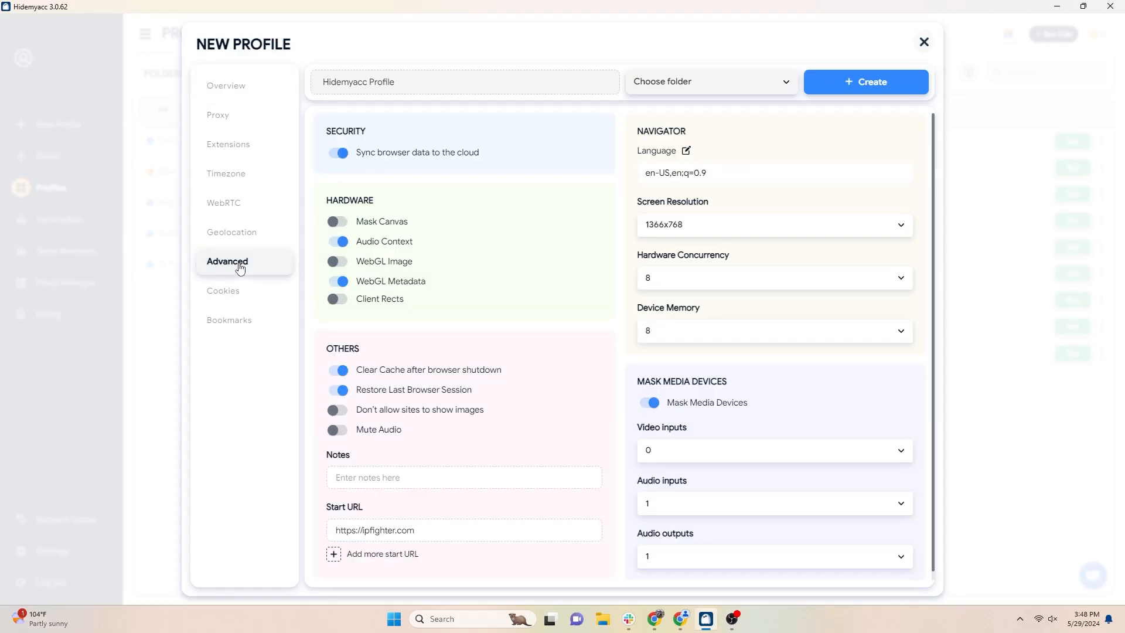
Leave canvas masking off, enable WebGL image masking, set resolution 1920x1080, then show Proxy settings
left_click(338, 221)
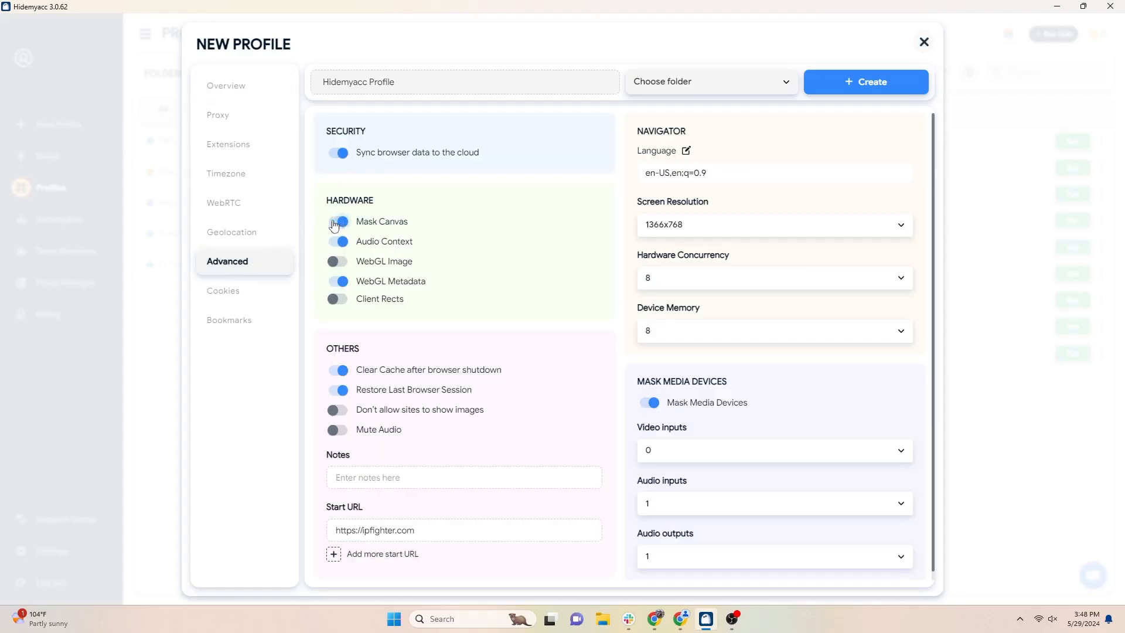
left_click(338, 221)
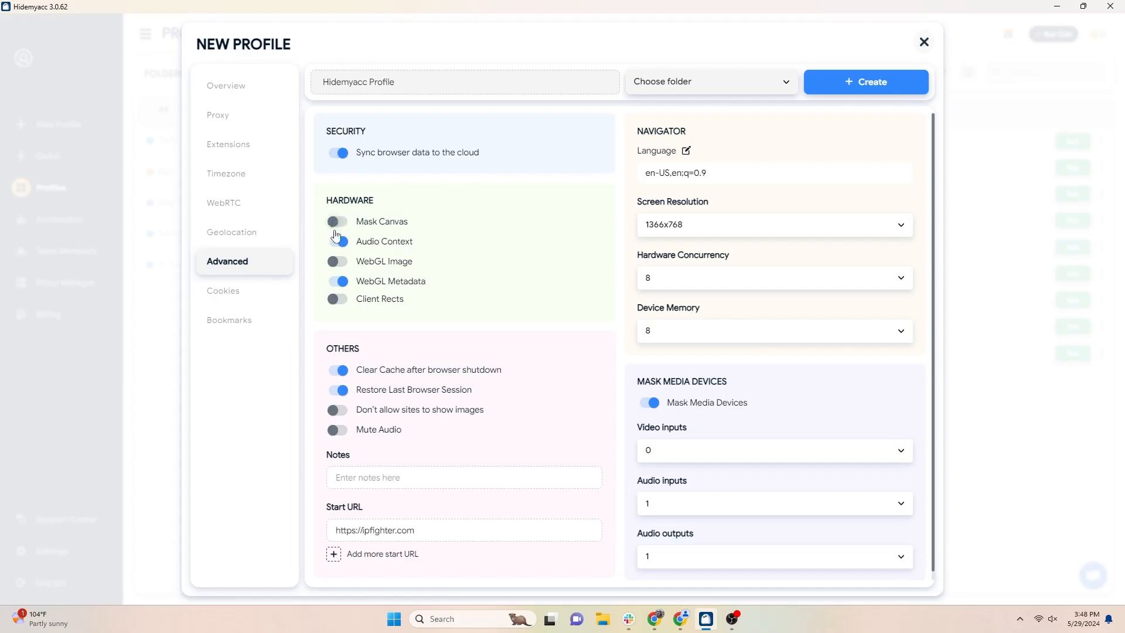
left_click(338, 260)
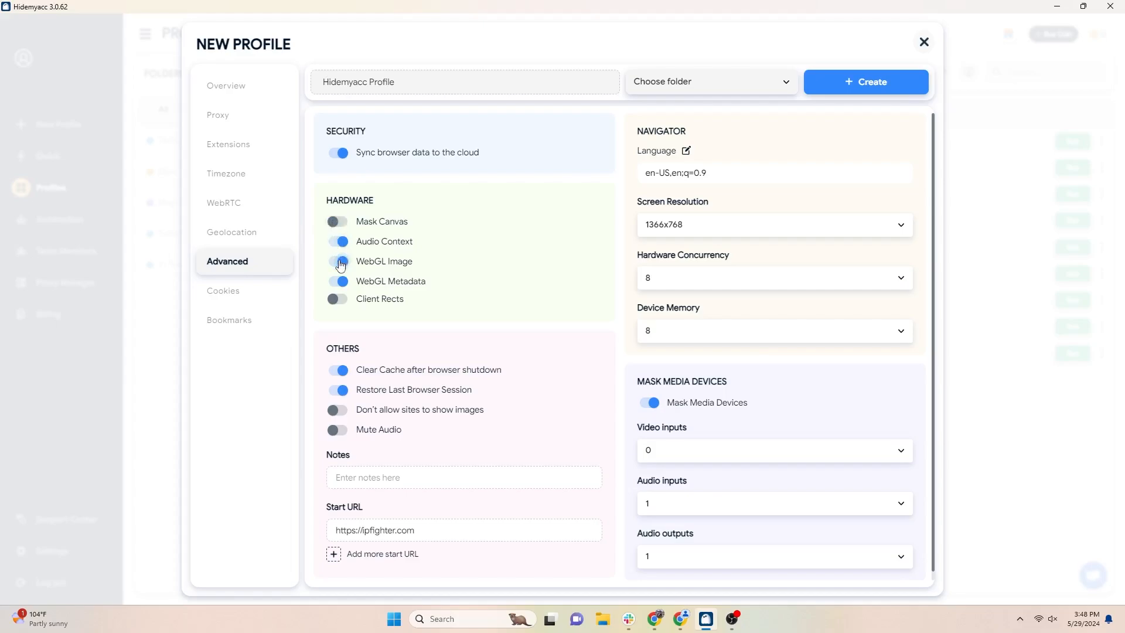
left_click(774, 224)
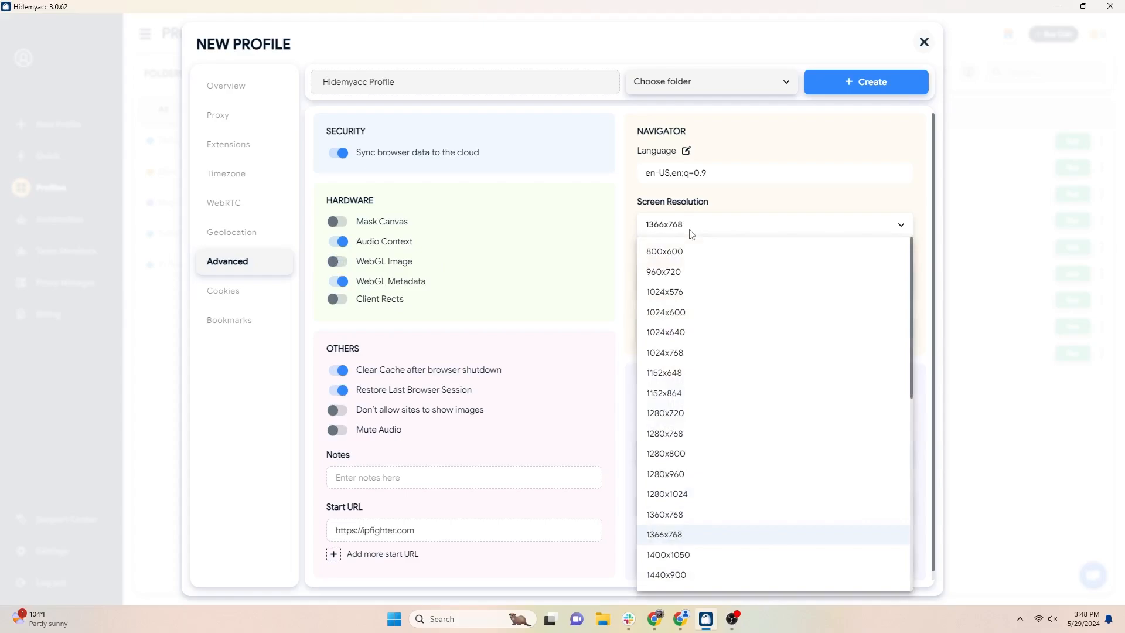
scroll("down", 3)
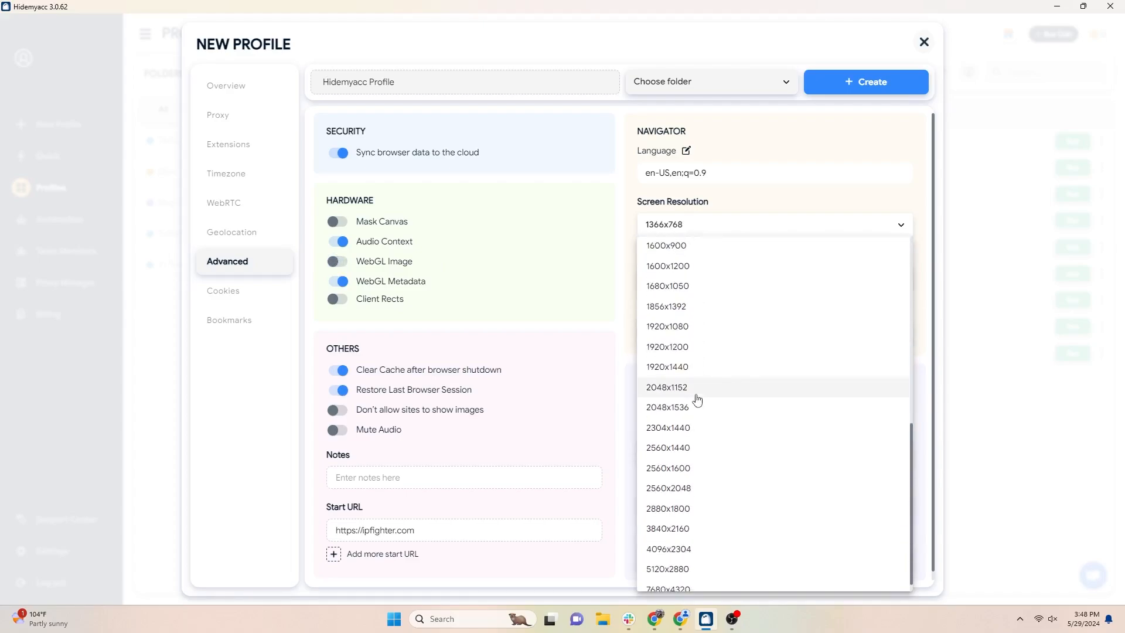
left_click(667, 326)
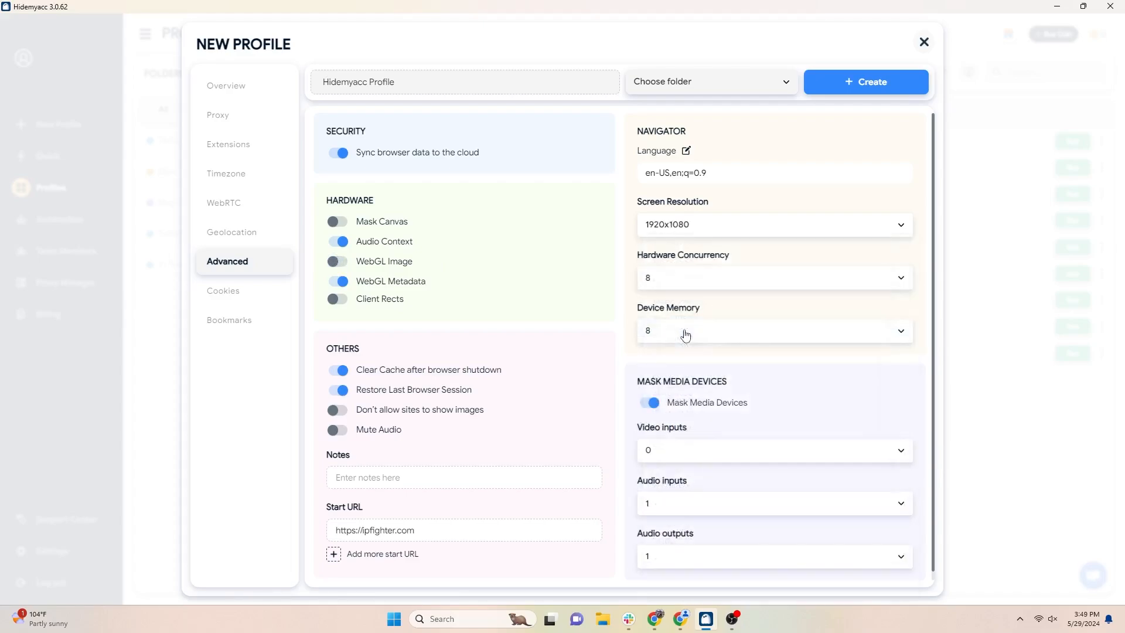
left_click(218, 115)
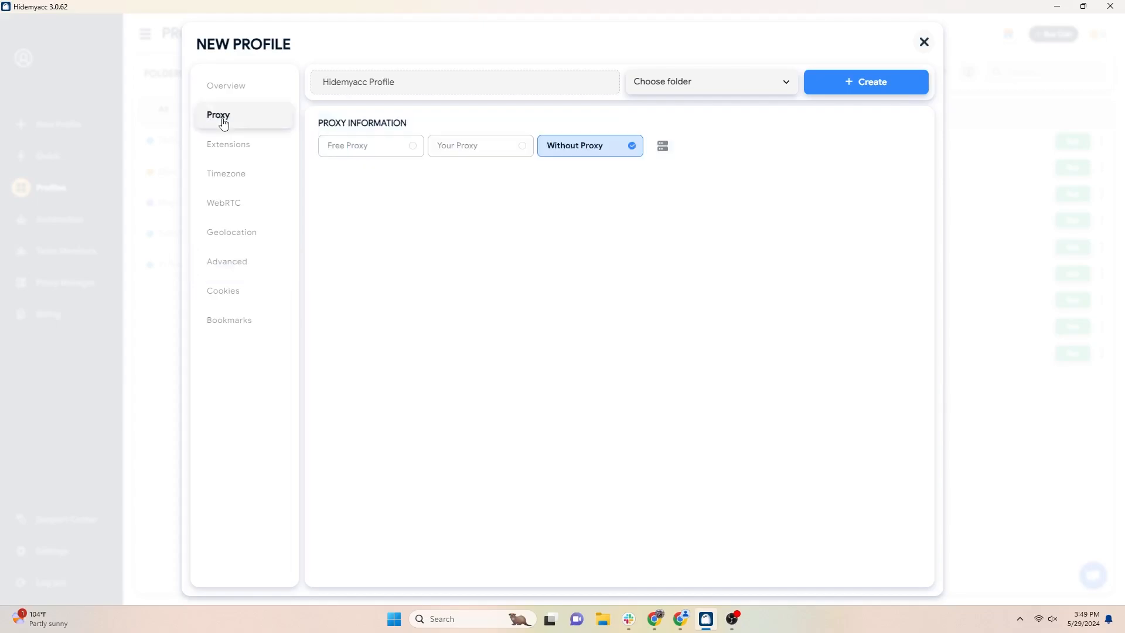
mouse_move(412, 153)
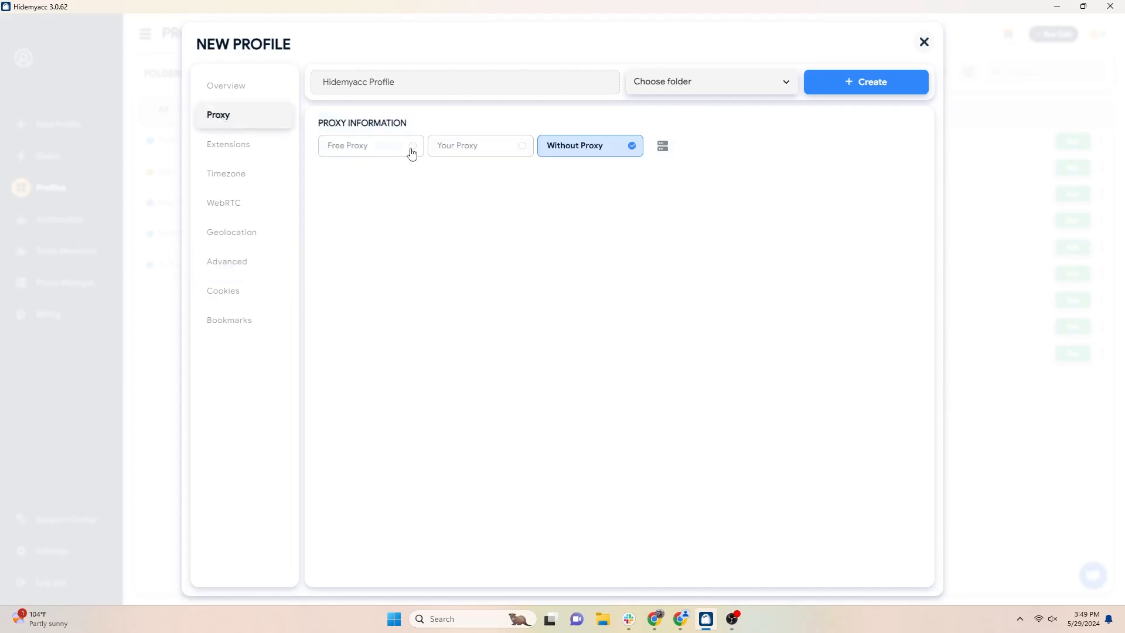
Use a custom HTTP proxy 207.148.72.116:30128 and create the profile
left_click(370, 146)
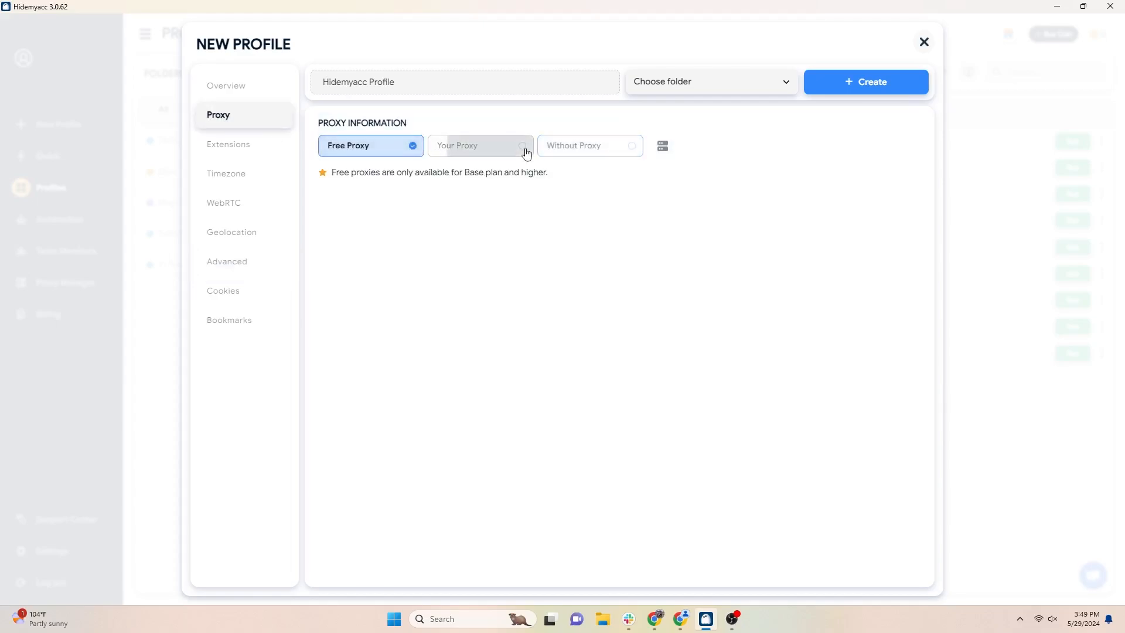
left_click(589, 145)
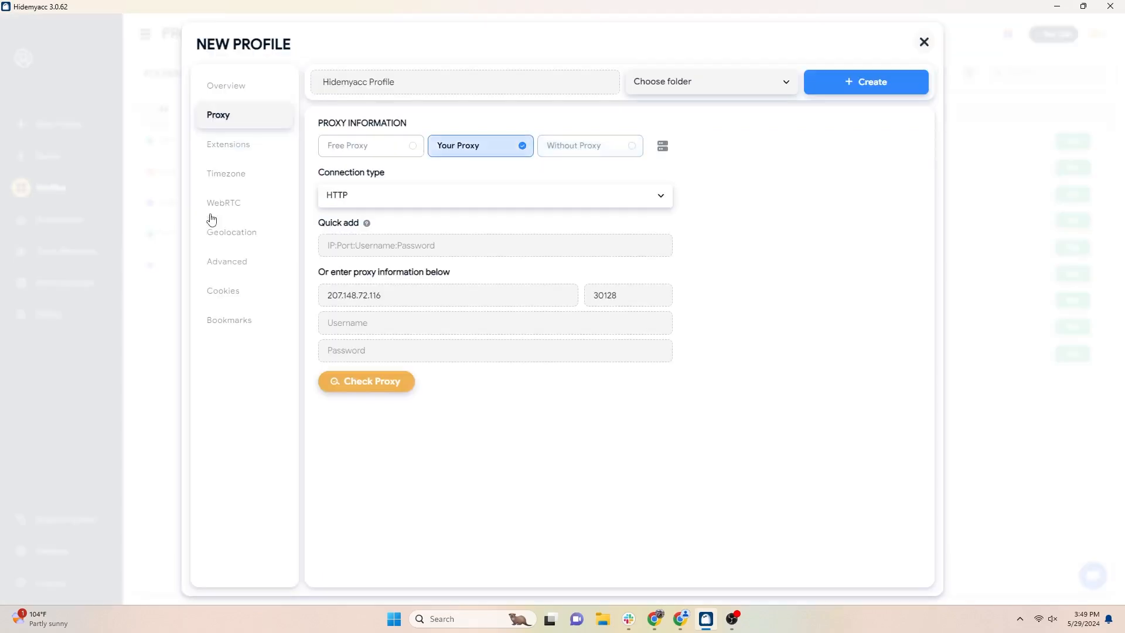
left_click(865, 81)
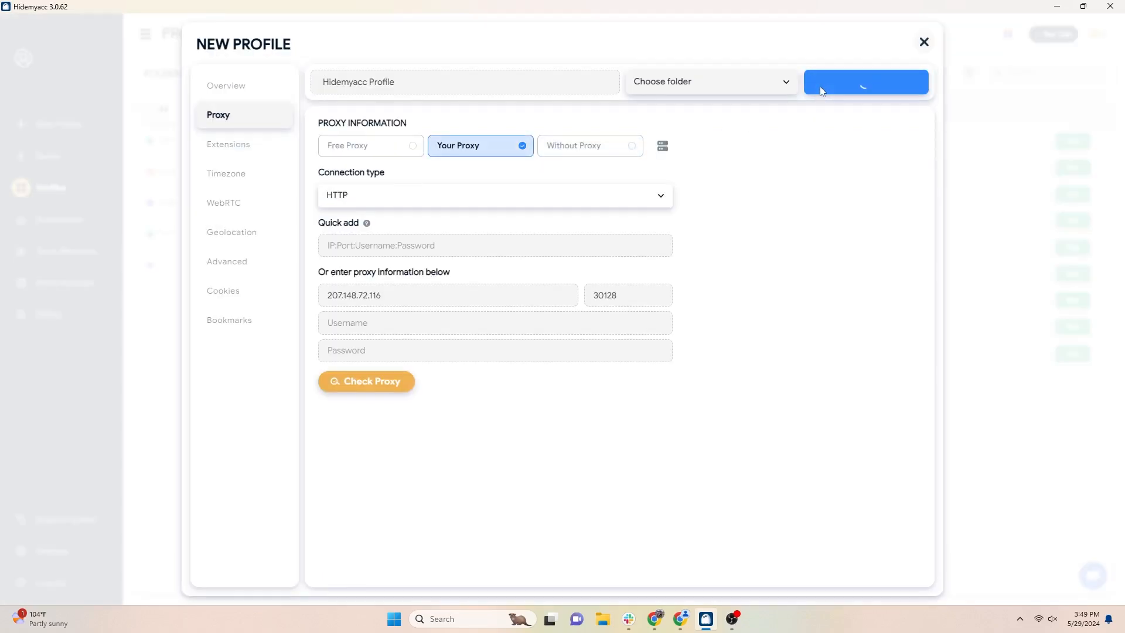
left_click(866, 81)
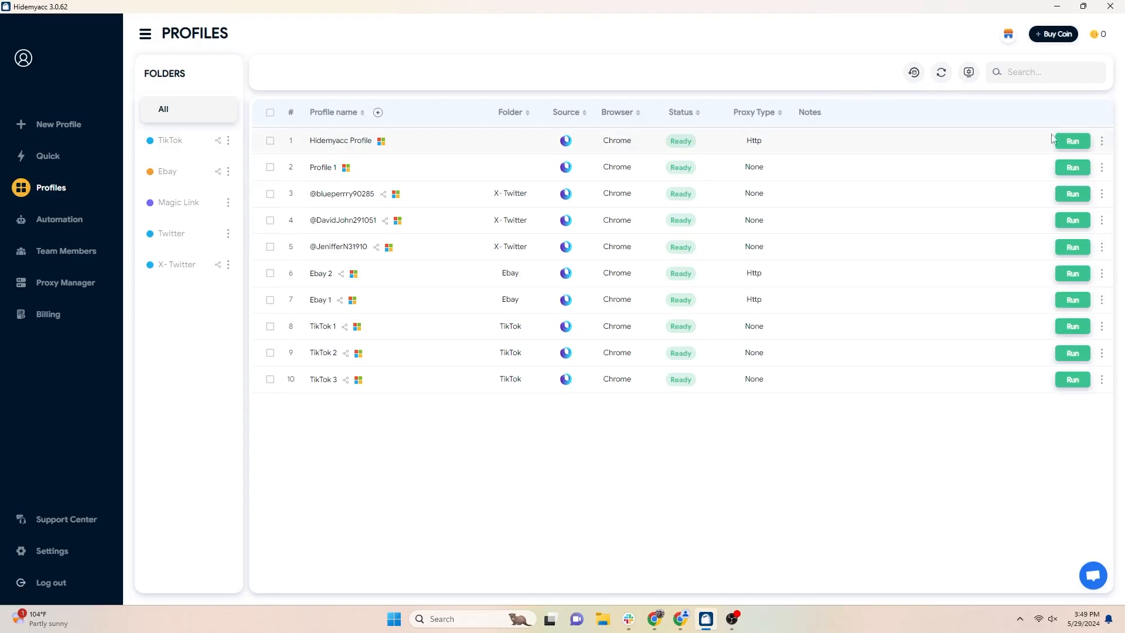
Run Hidemyacc Profile and place its browser beside regular Chrome on ipfighter.com
left_click(1072, 141)
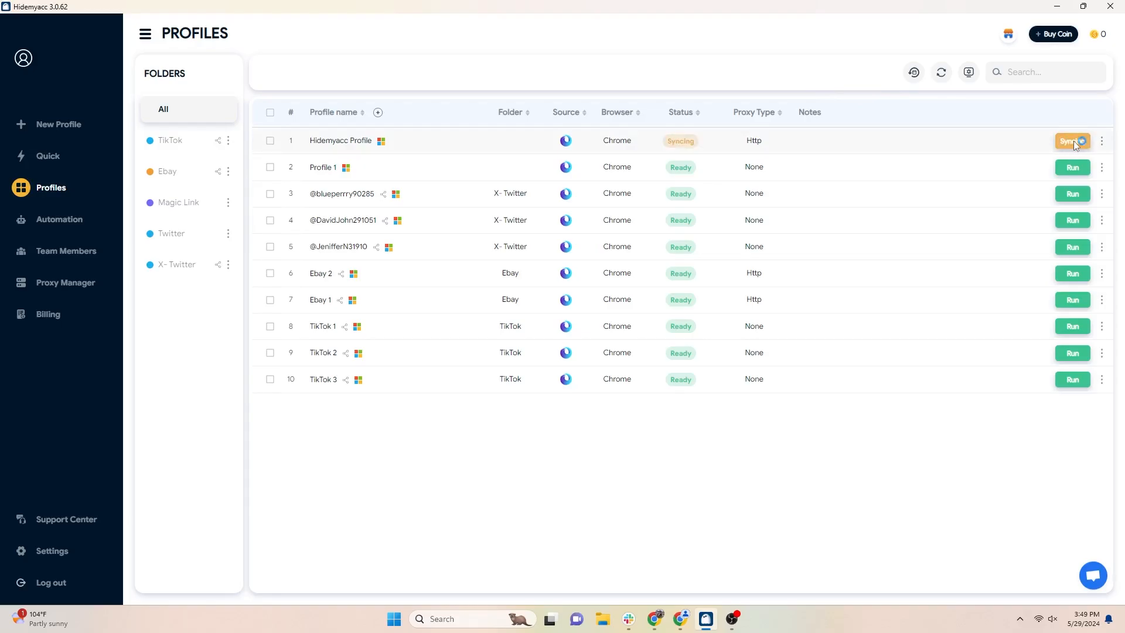
left_click(1072, 141)
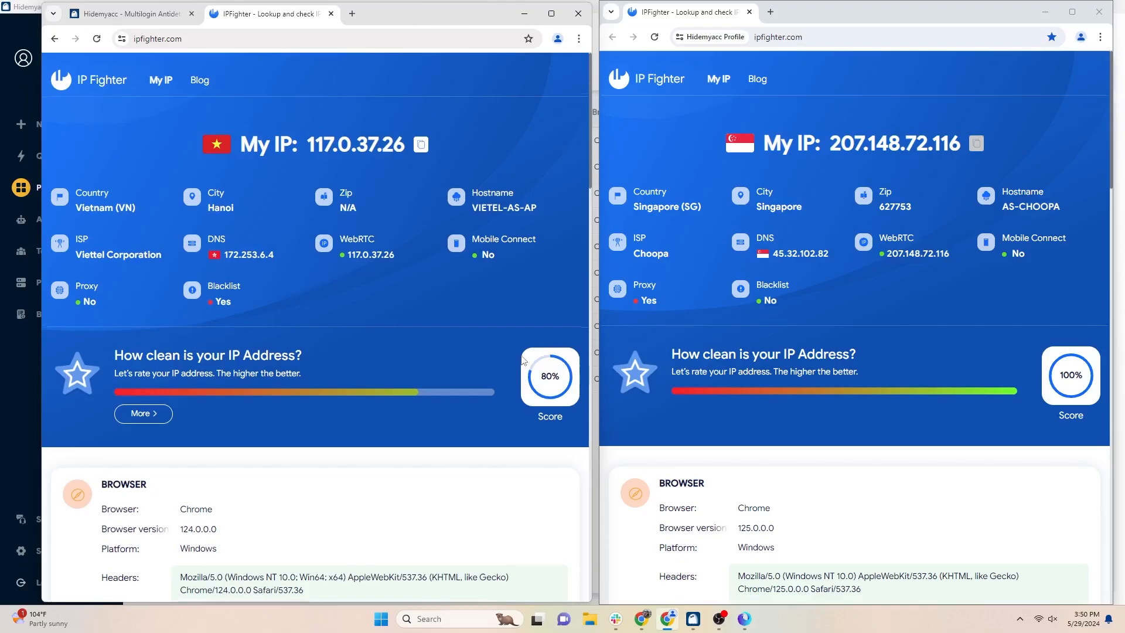
scroll("down", 3)
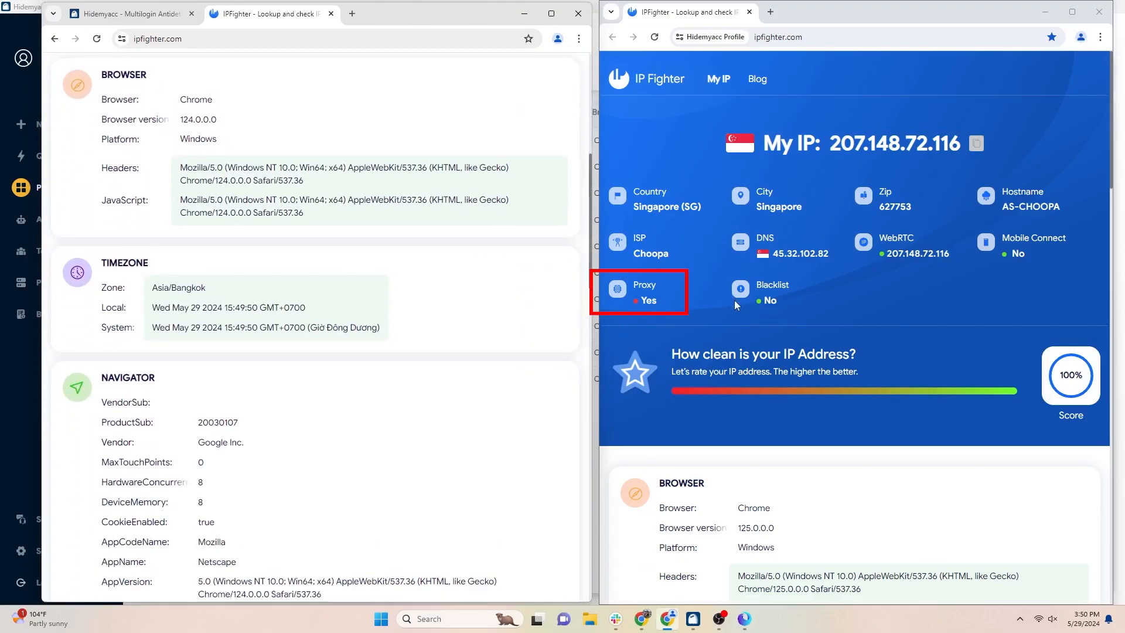
scroll("down", 3)
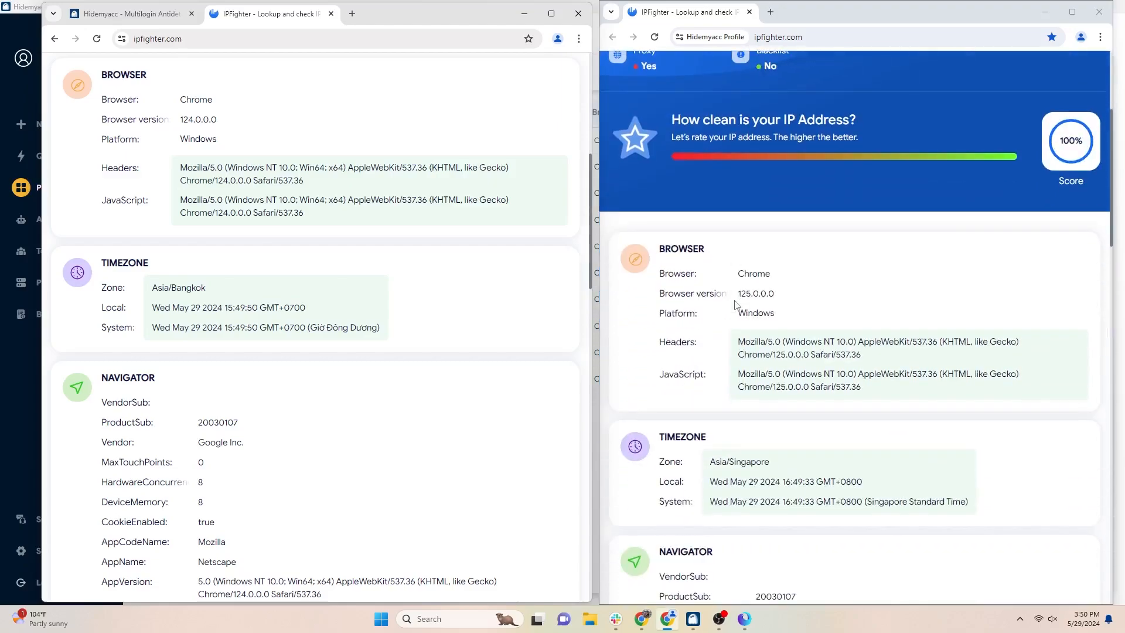
scroll("down", 3)
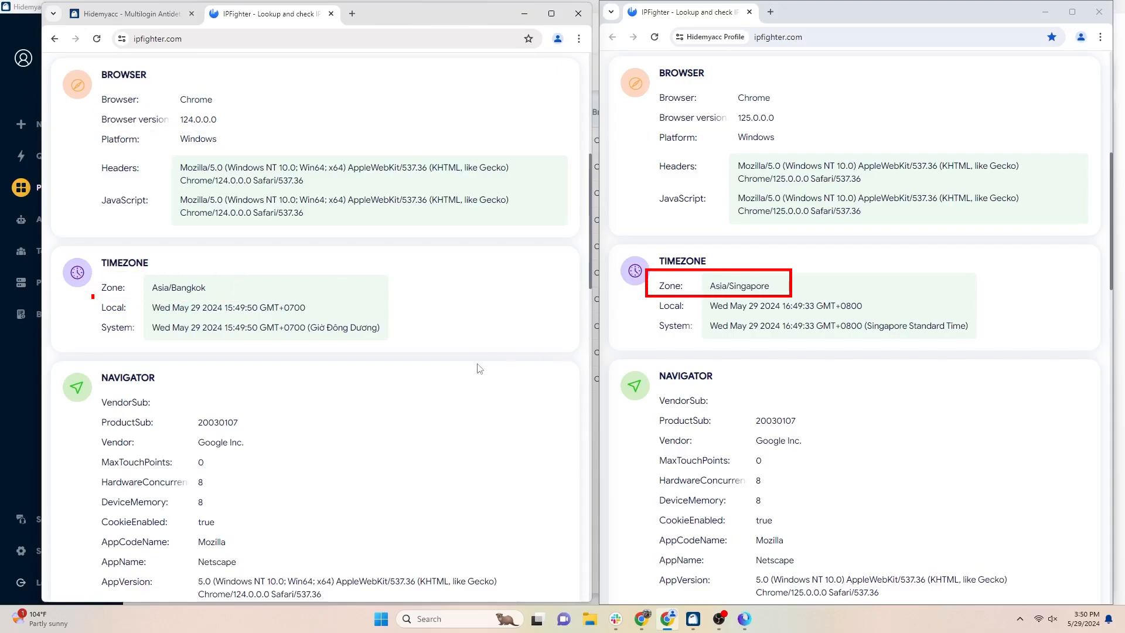
scroll("down", 3)
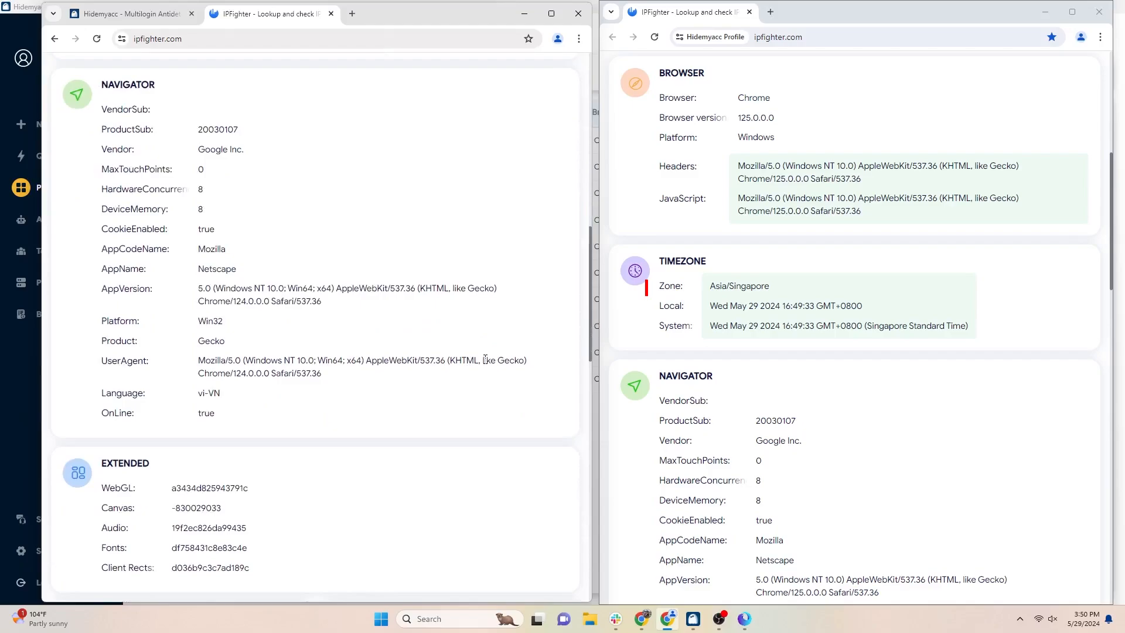
scroll("down", 3)
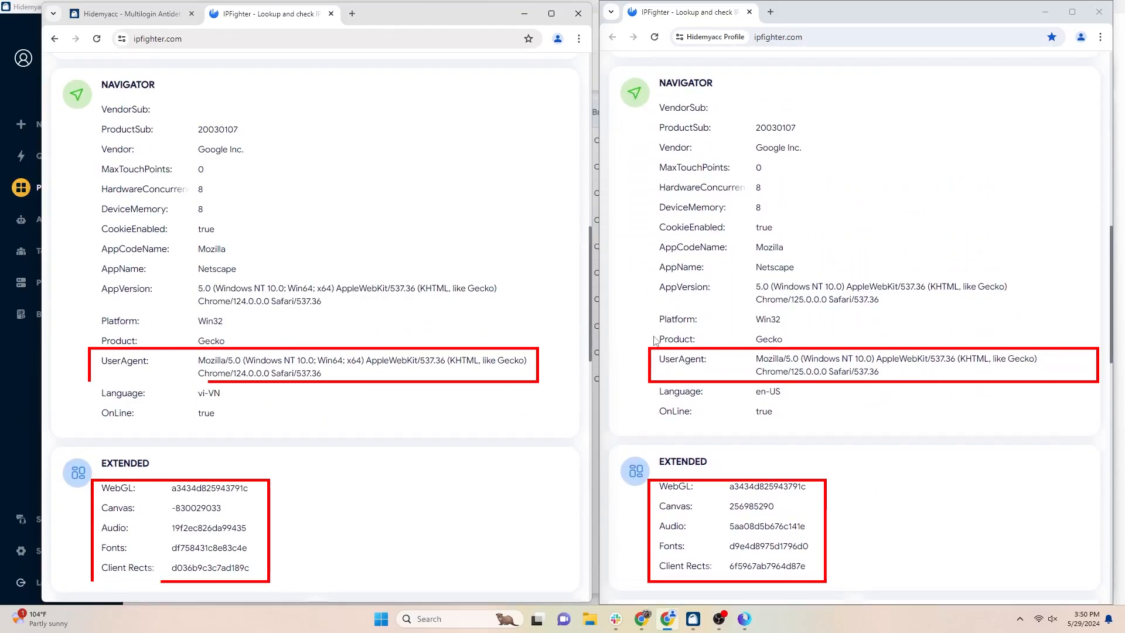
scroll("down", 3)
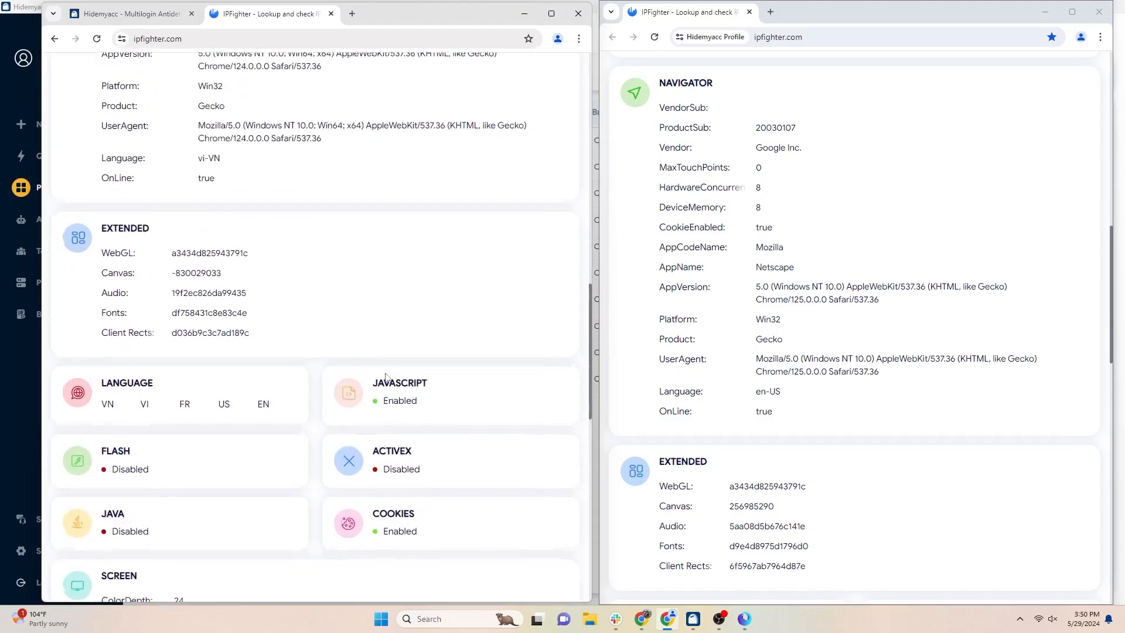
scroll("down", 3)
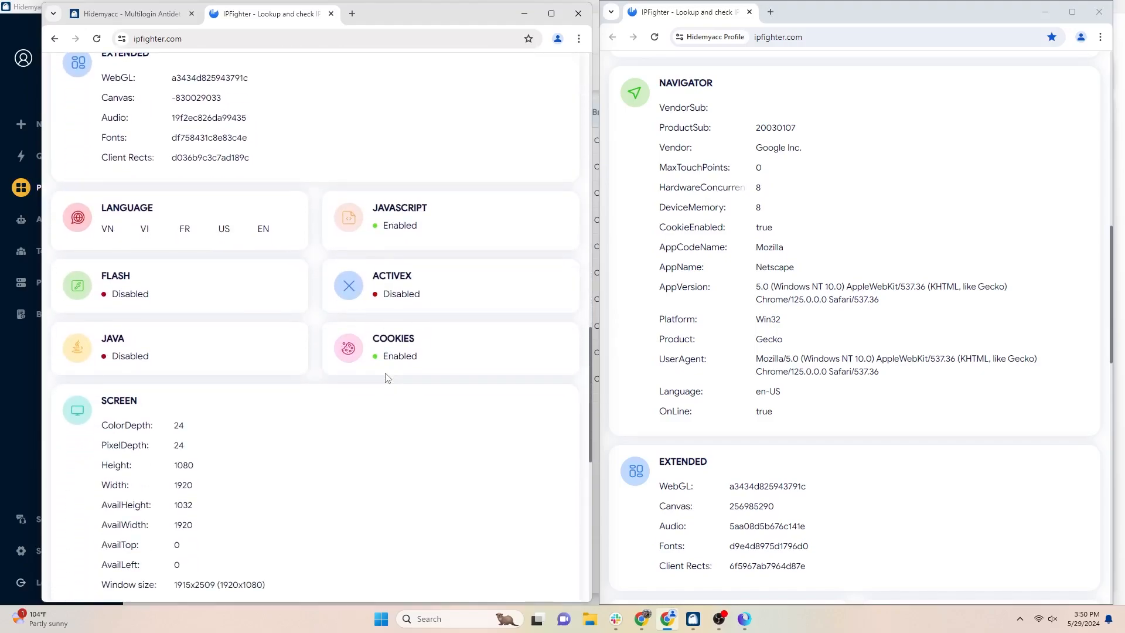